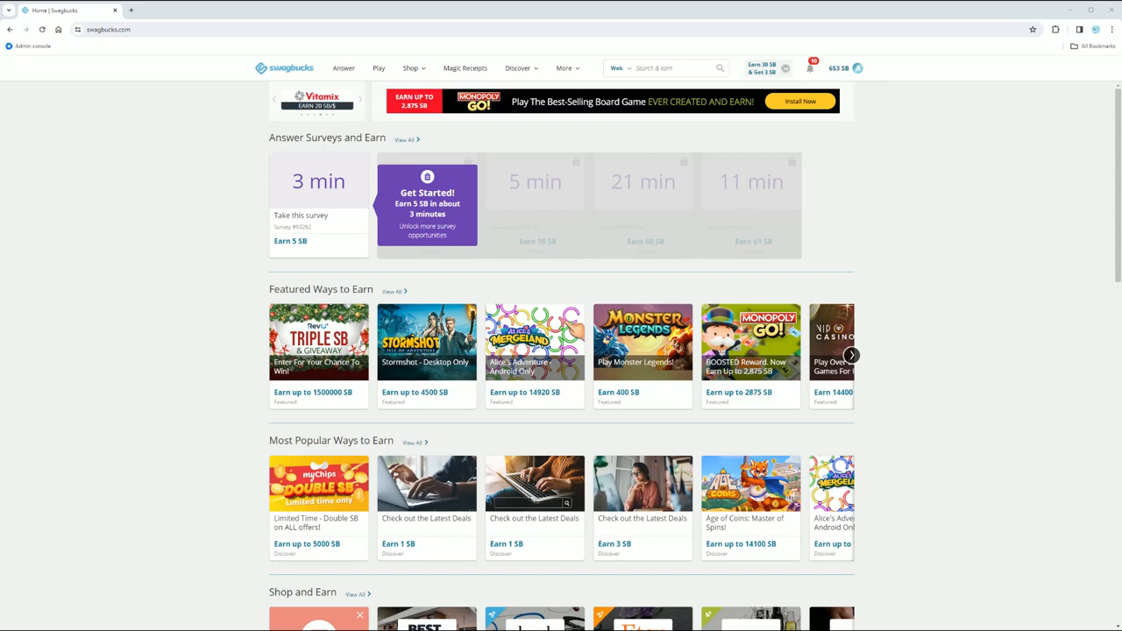
mouse_move(561, 262)
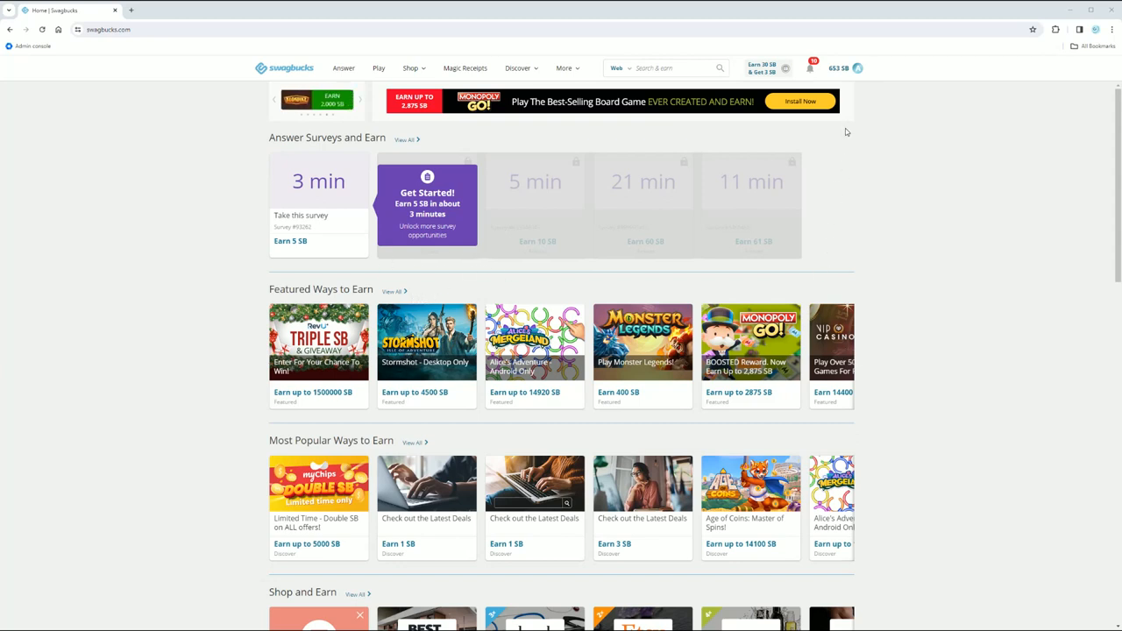
Step: Bring up the account menu from the SB balance/profile icon at the top right
left_click(856, 67)
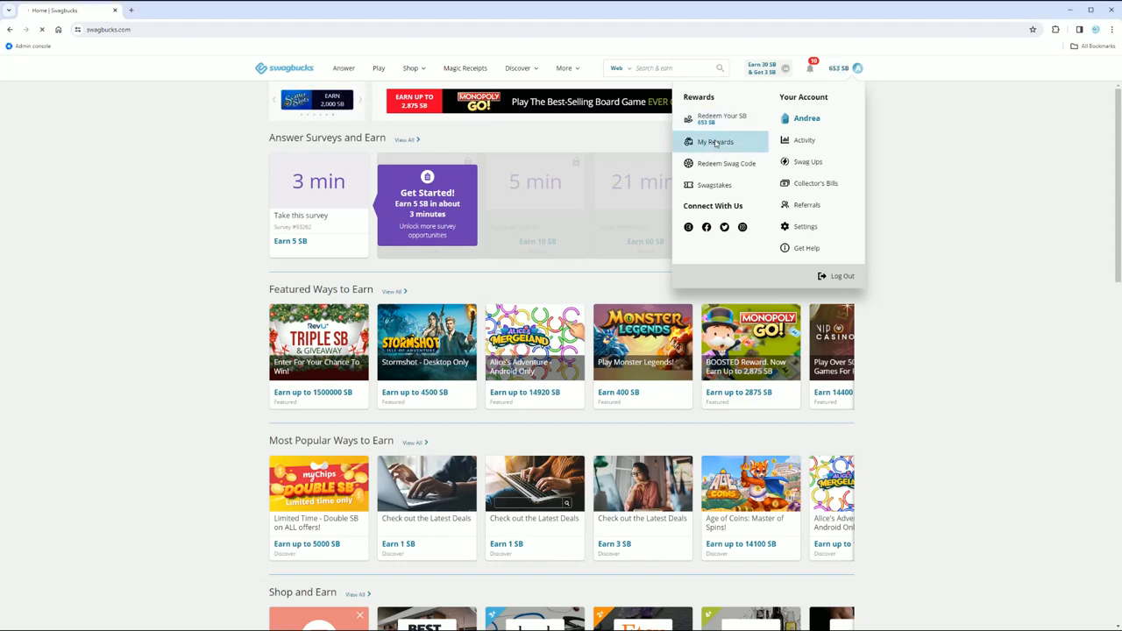
Step: Show the Gift Cards order history from My Rewards and review the first page
left_click(715, 140)
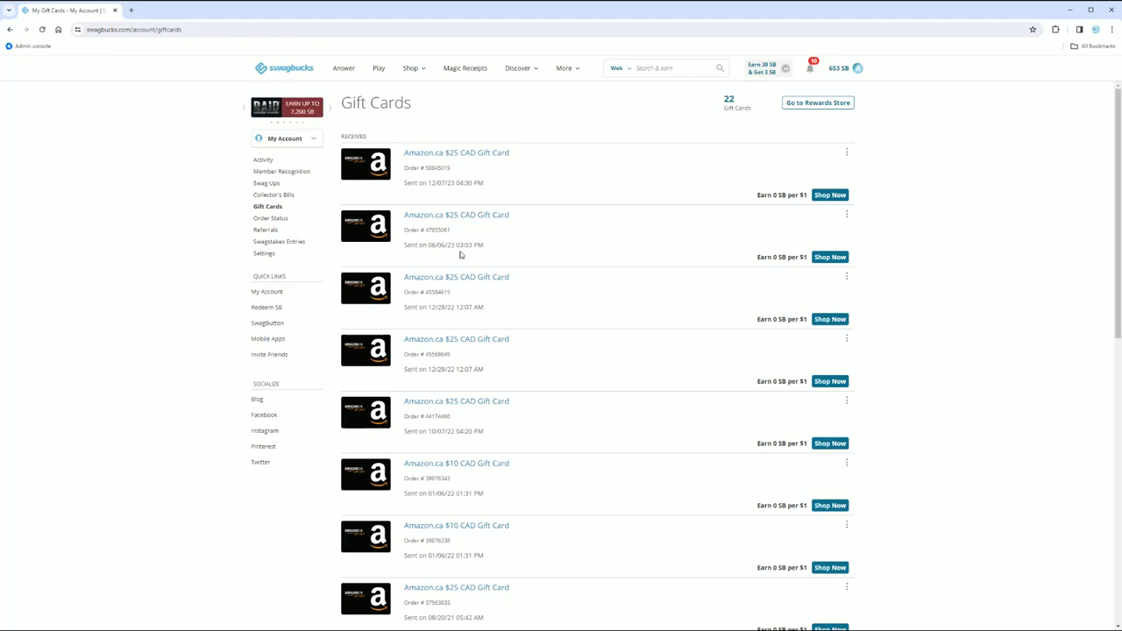
mouse_move(482, 181)
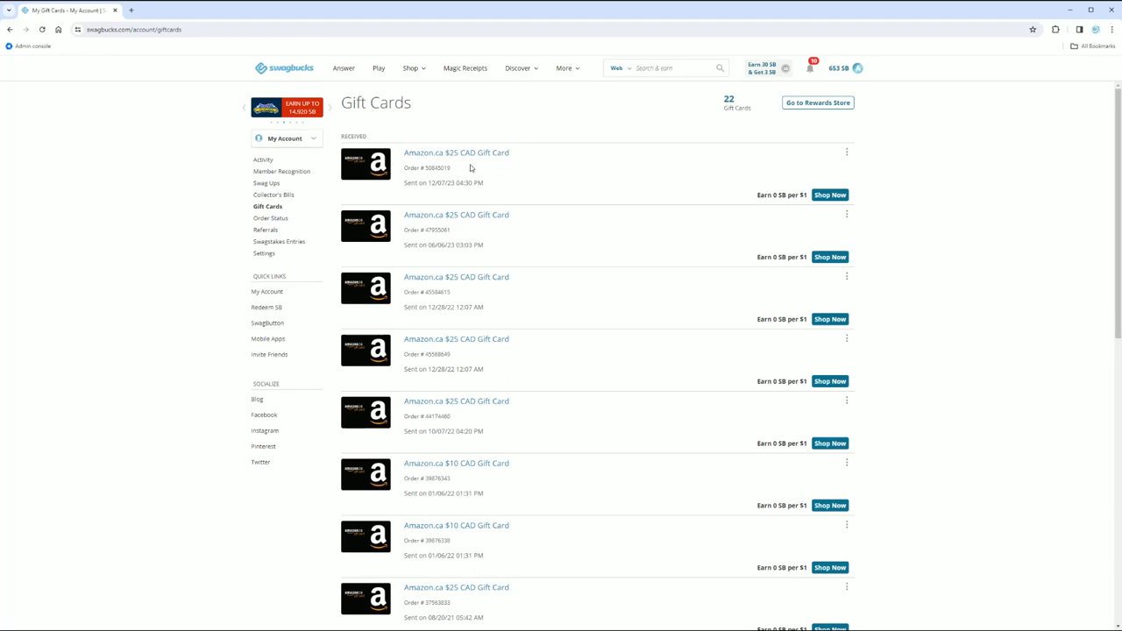
scroll("down", 3)
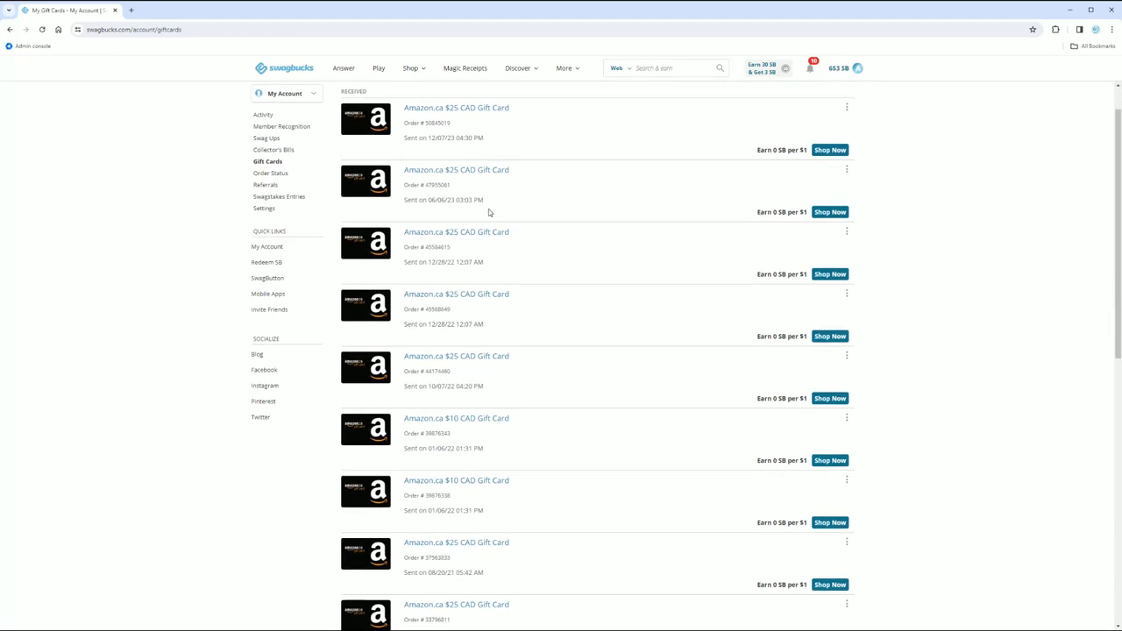
scroll("down", 3)
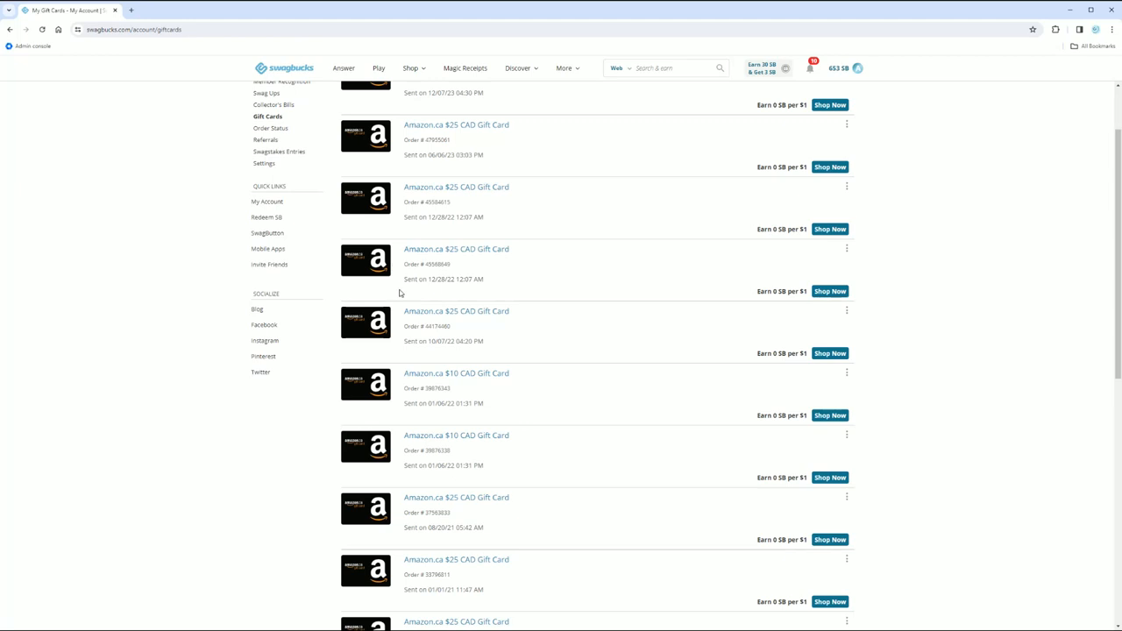
scroll("down", 3)
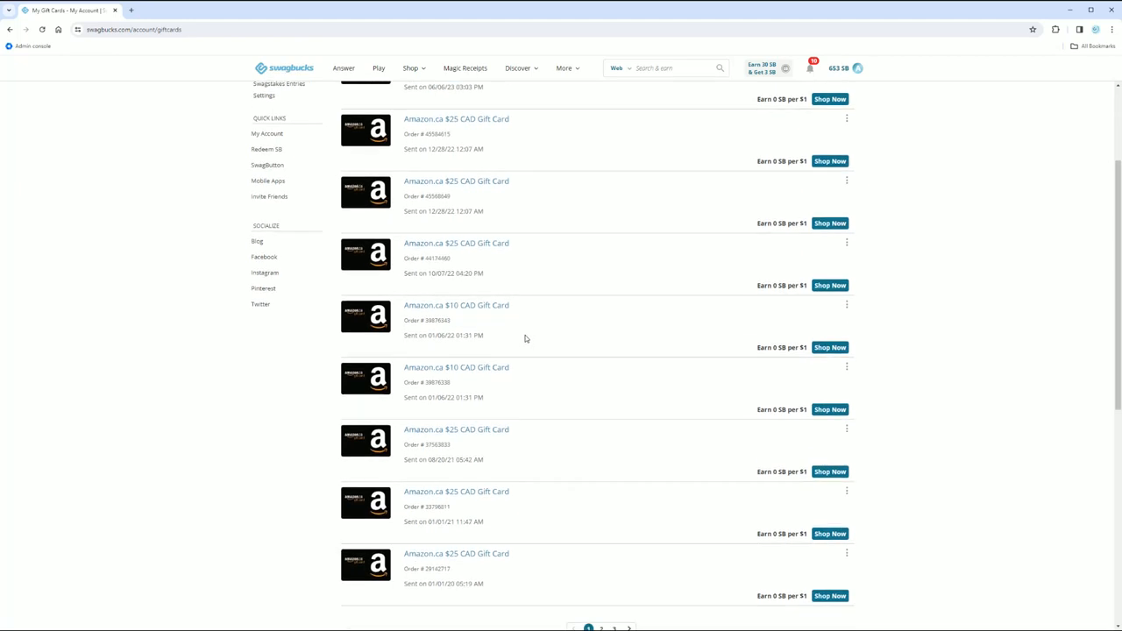
scroll("down", 3)
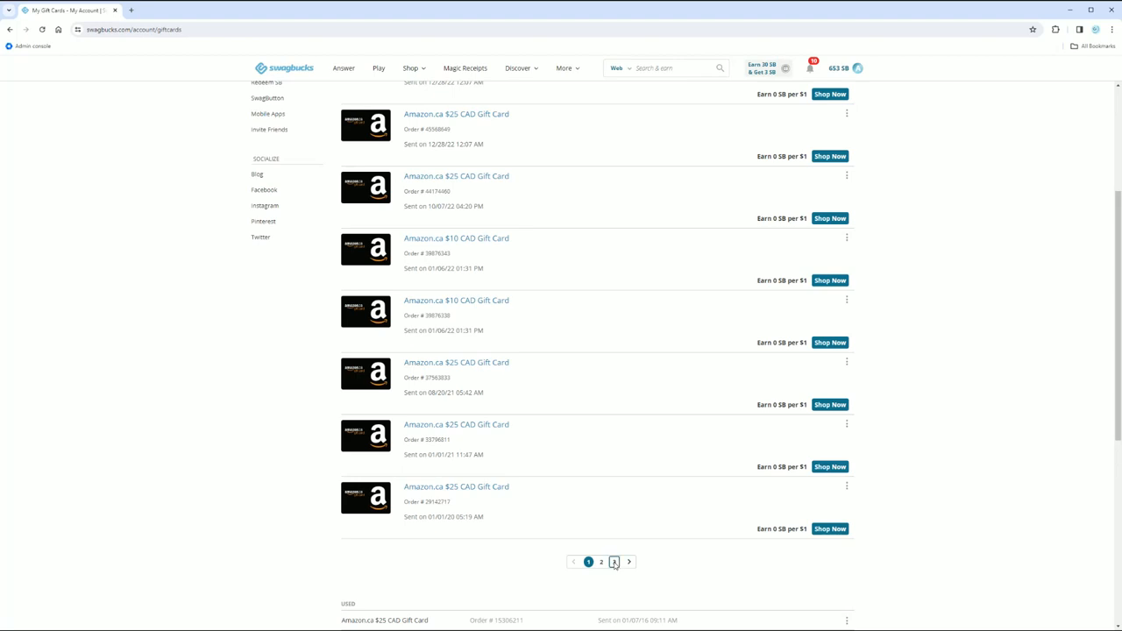
Step: Browse gift card pages 3 and 2, then return to page 1
left_click(628, 561)
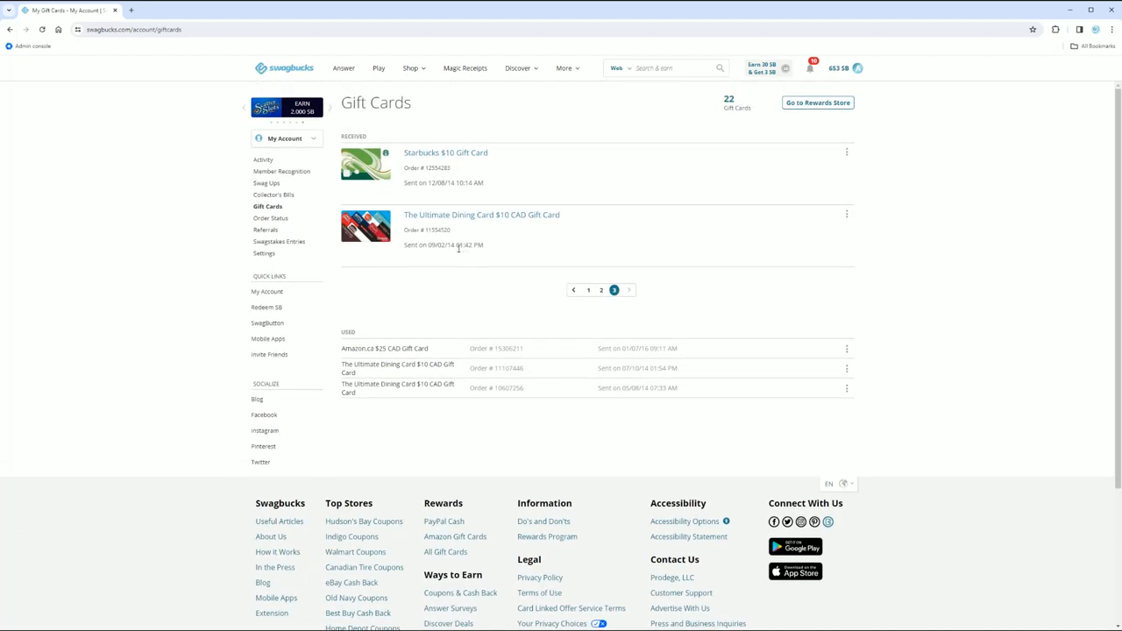
left_click(613, 289)
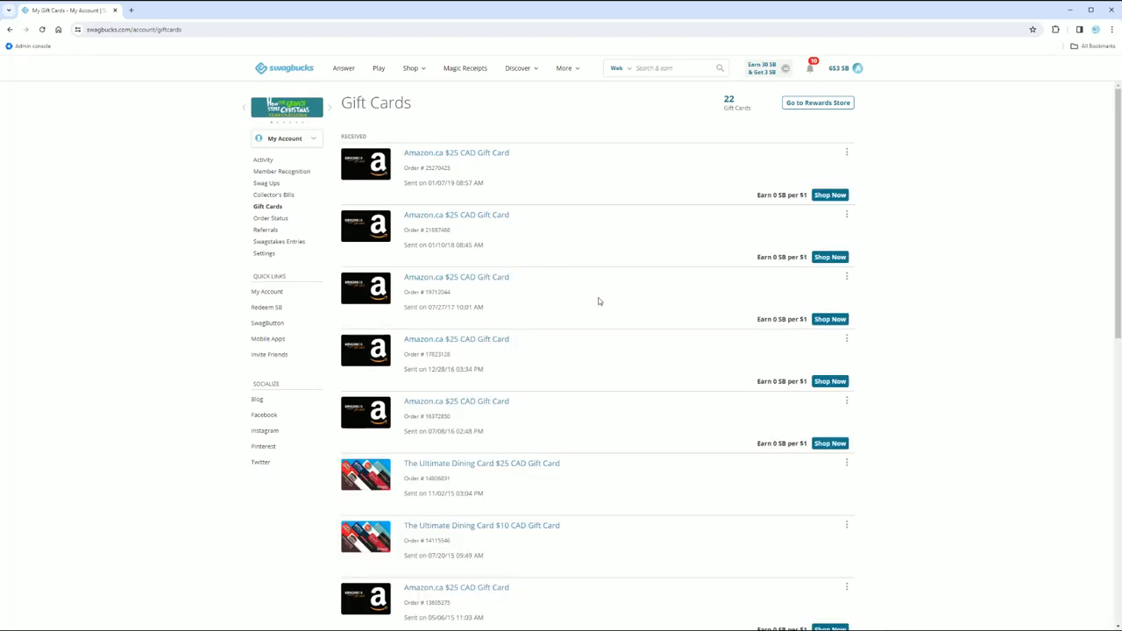
scroll("down", 3)
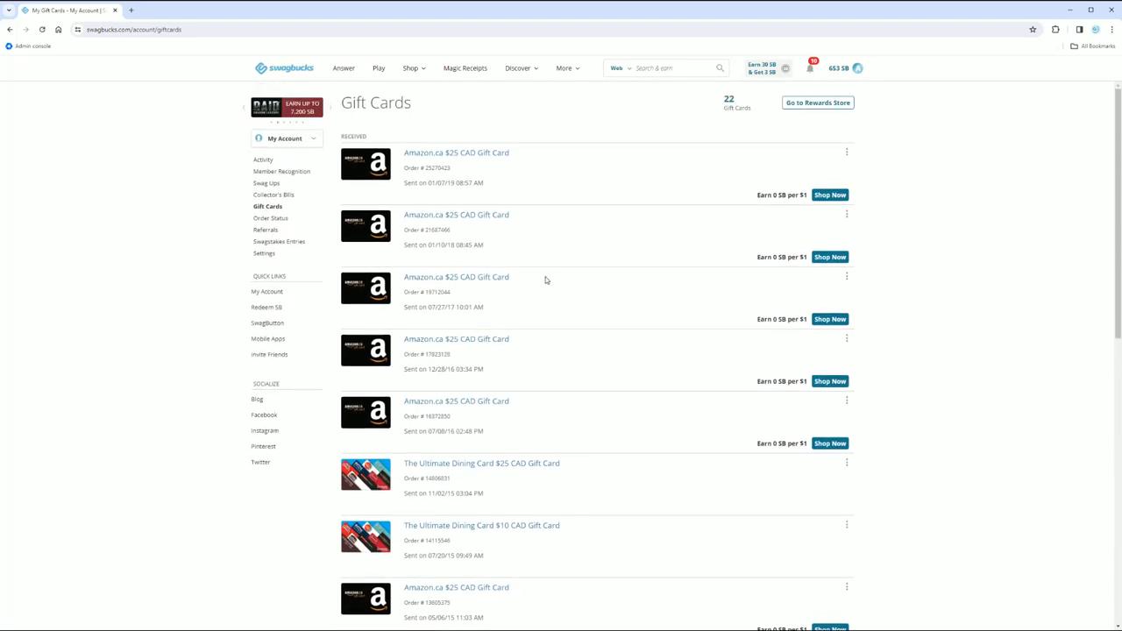
scroll("down", 3)
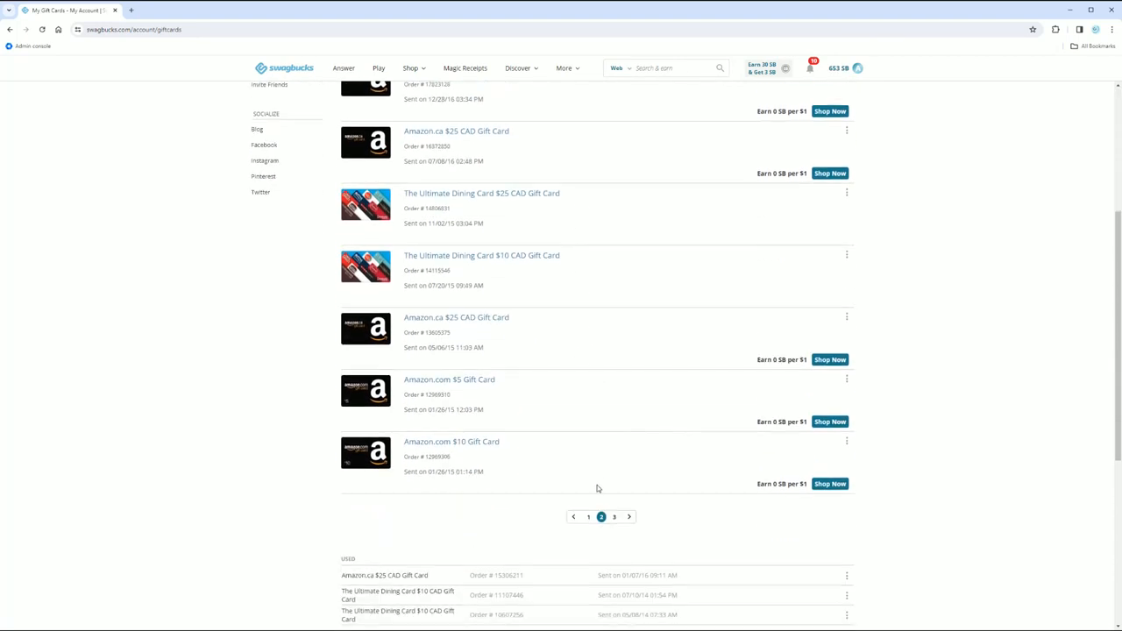
left_click(589, 516)
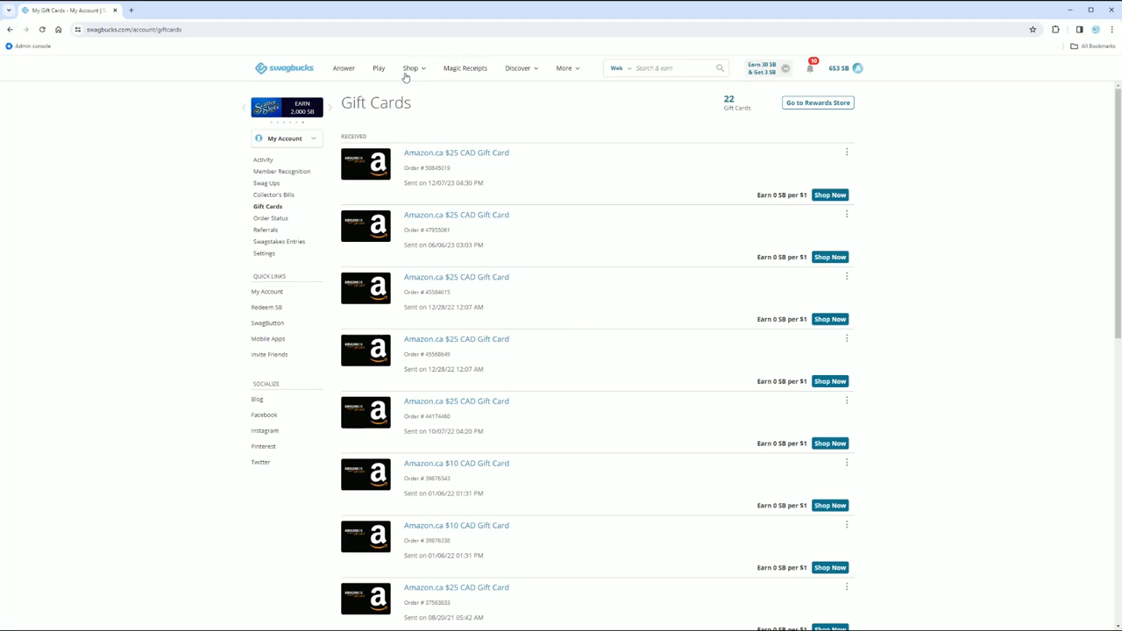
Step: Run a Swagbucks web search for 'best buy' and show its results
left_click(410, 68)
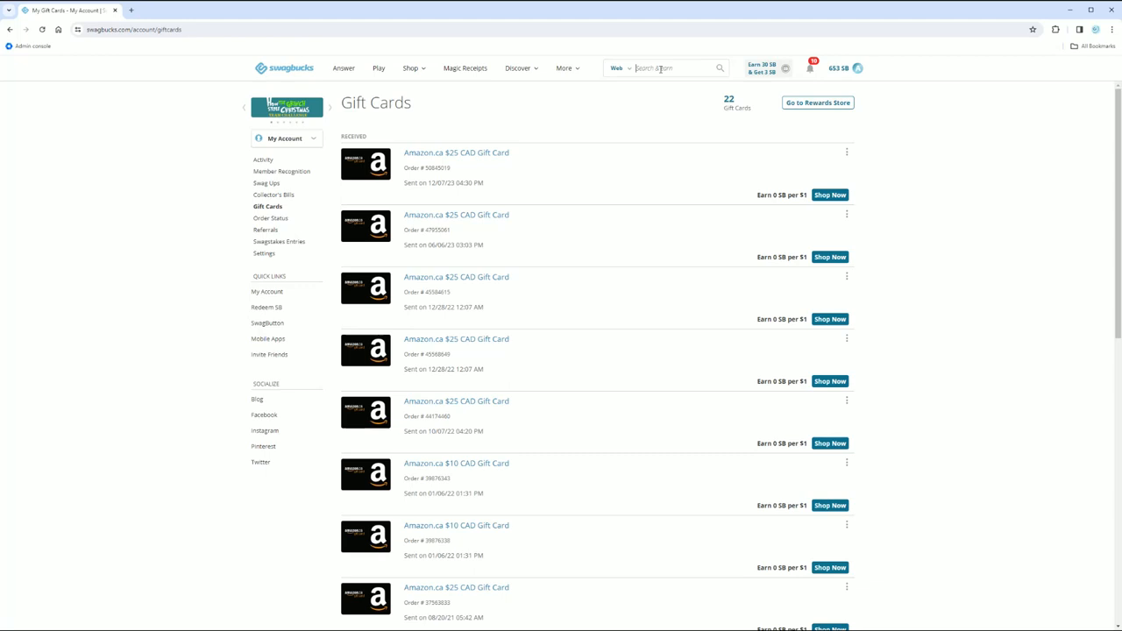
type("best buy")
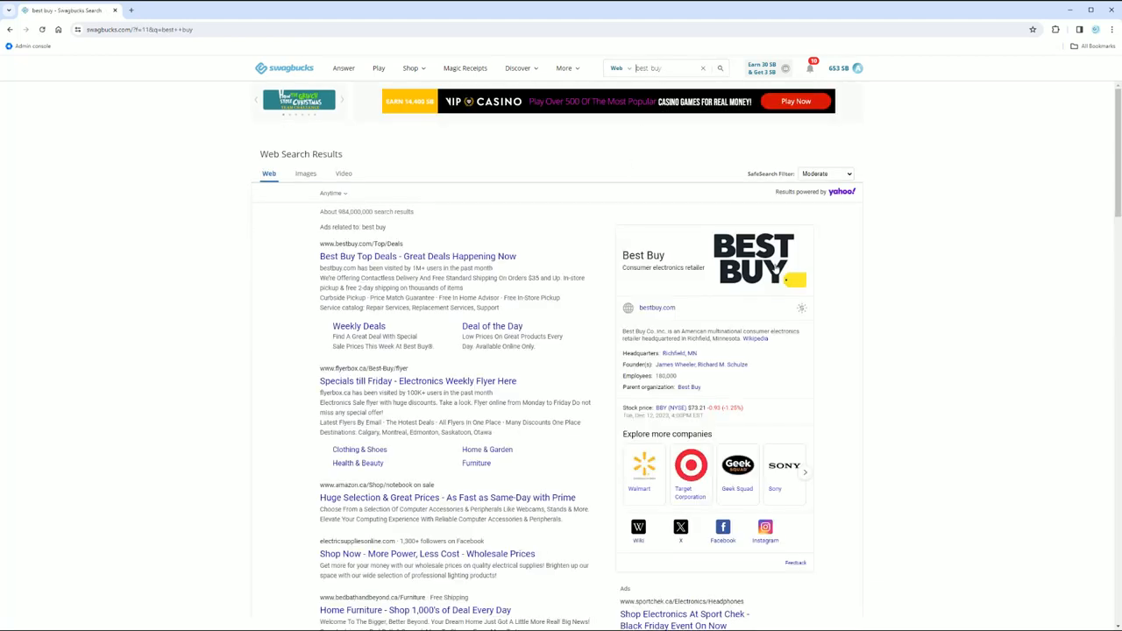
left_click(410, 67)
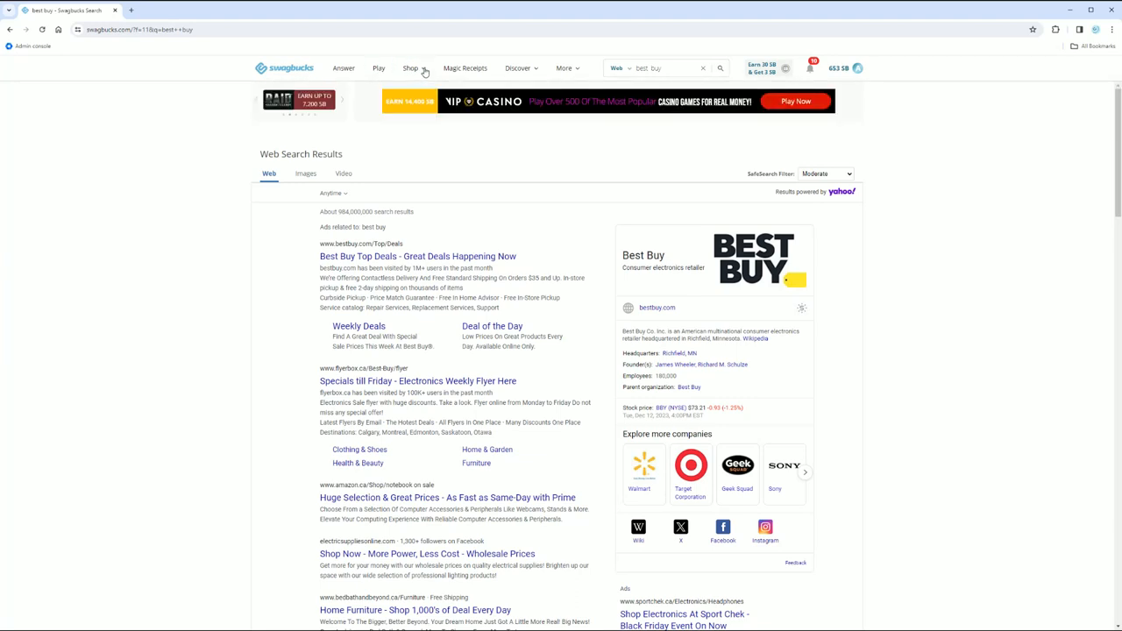
mouse_move(729, 308)
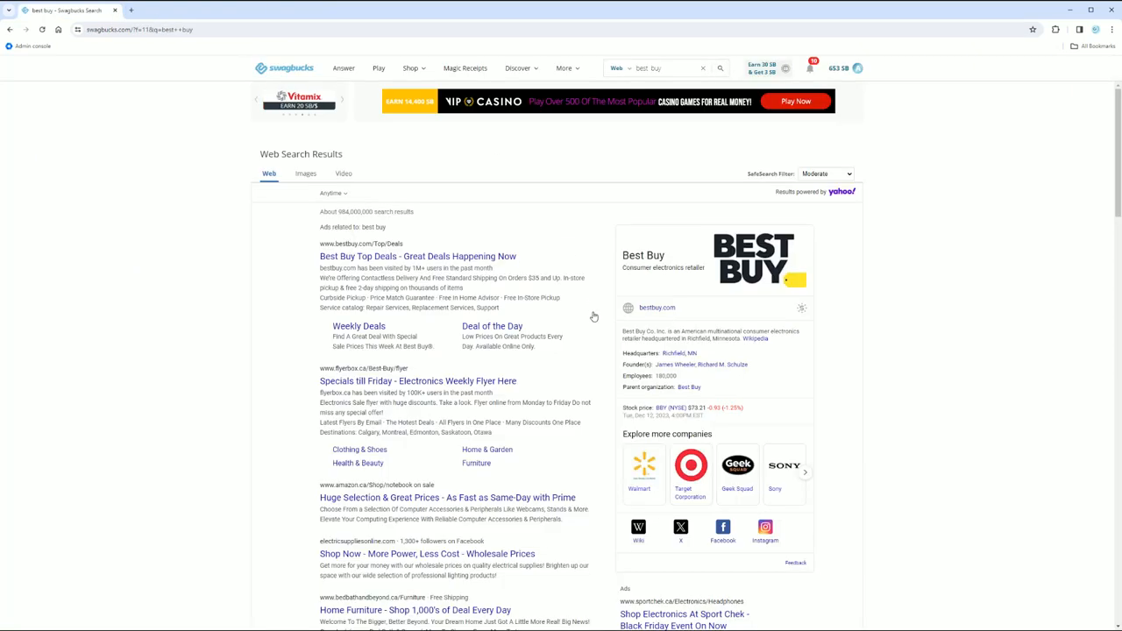
mouse_move(547, 91)
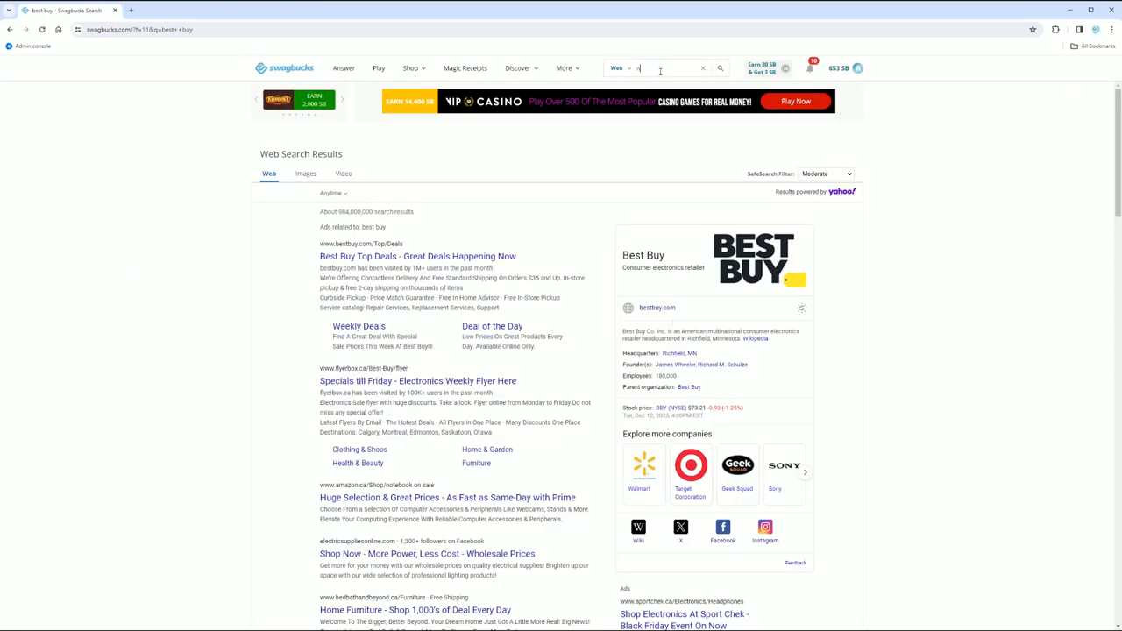
Step: Search 'walmart', then Shop Now from its 1% cash back coupons page to launch Walmart
type("walmart")
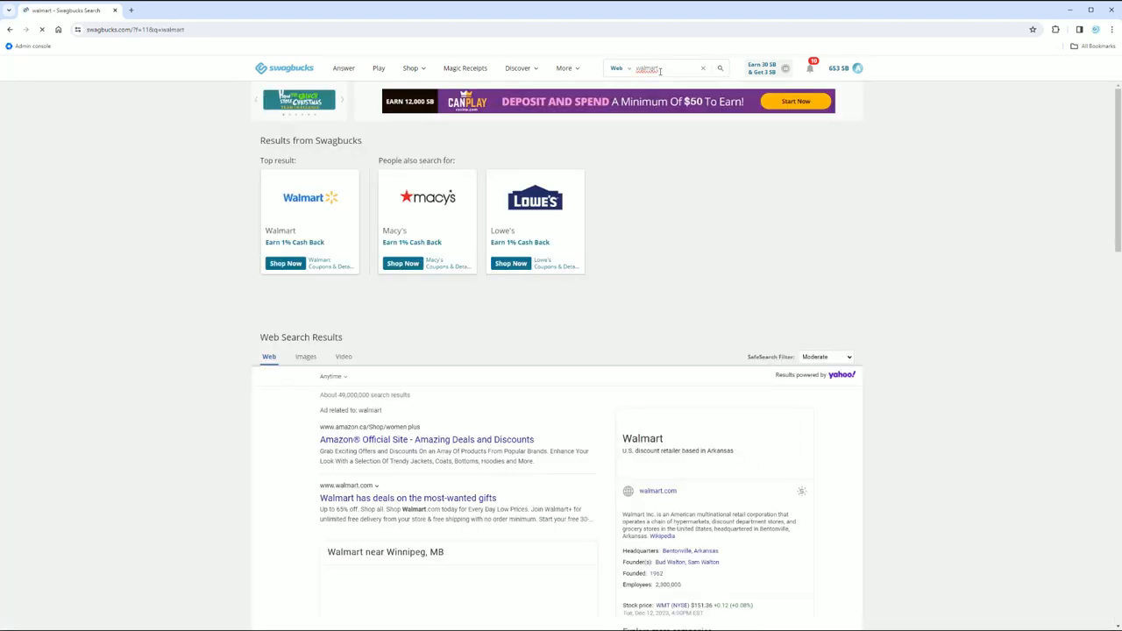
mouse_move(534, 196)
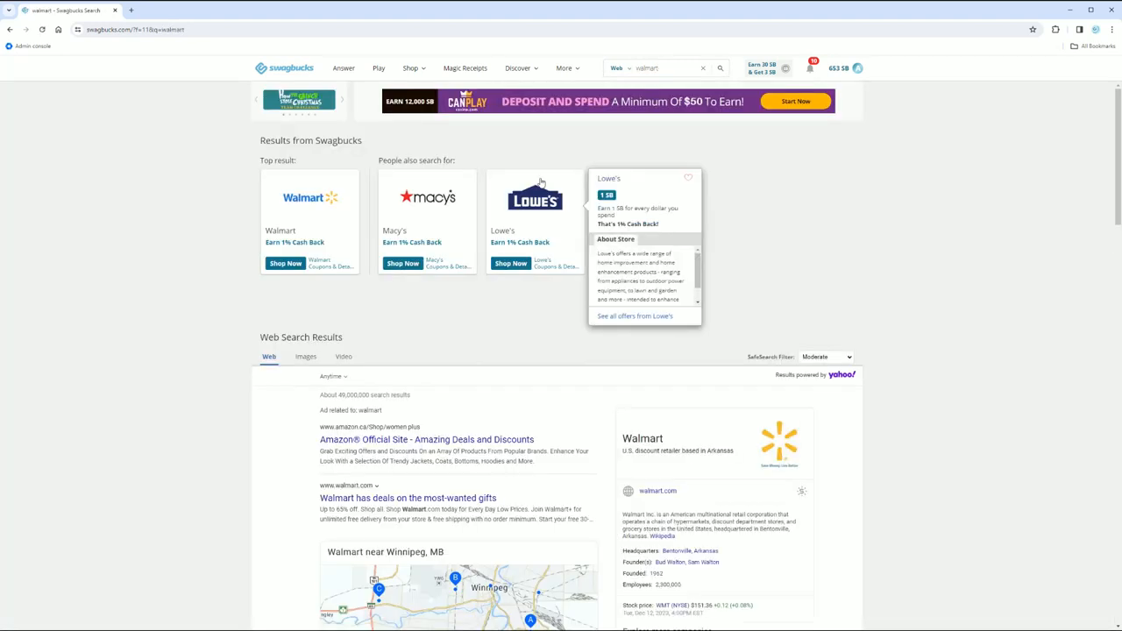
mouse_move(305, 214)
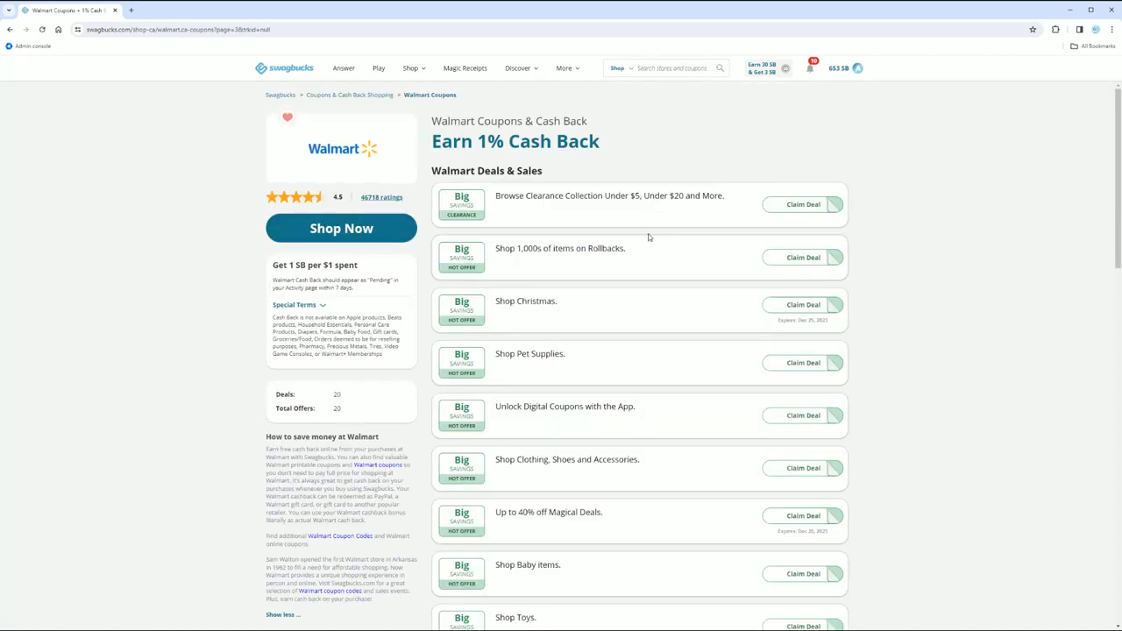
mouse_move(340, 228)
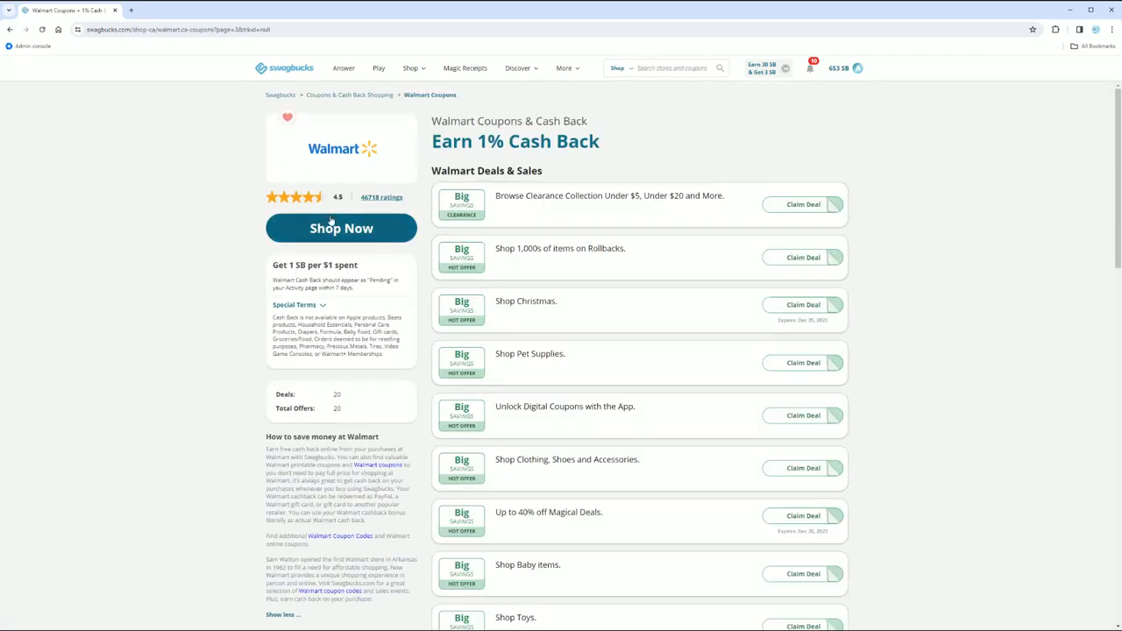
left_click(340, 228)
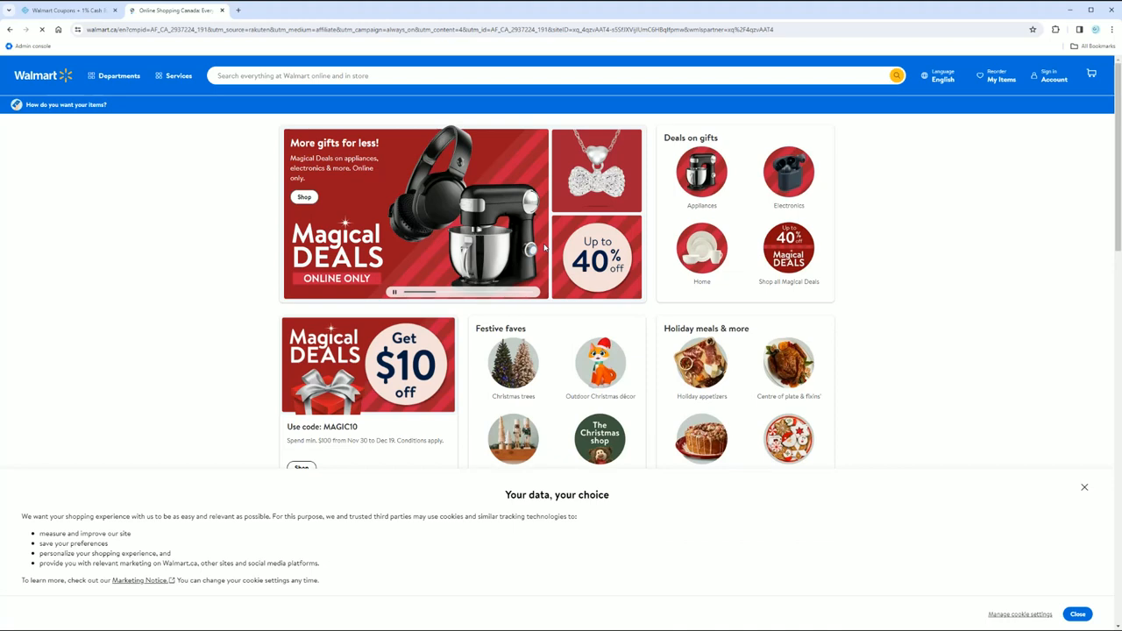
Step: Close the Walmart store tab to return to the Swagbucks Walmart coupons page
left_click(66, 105)
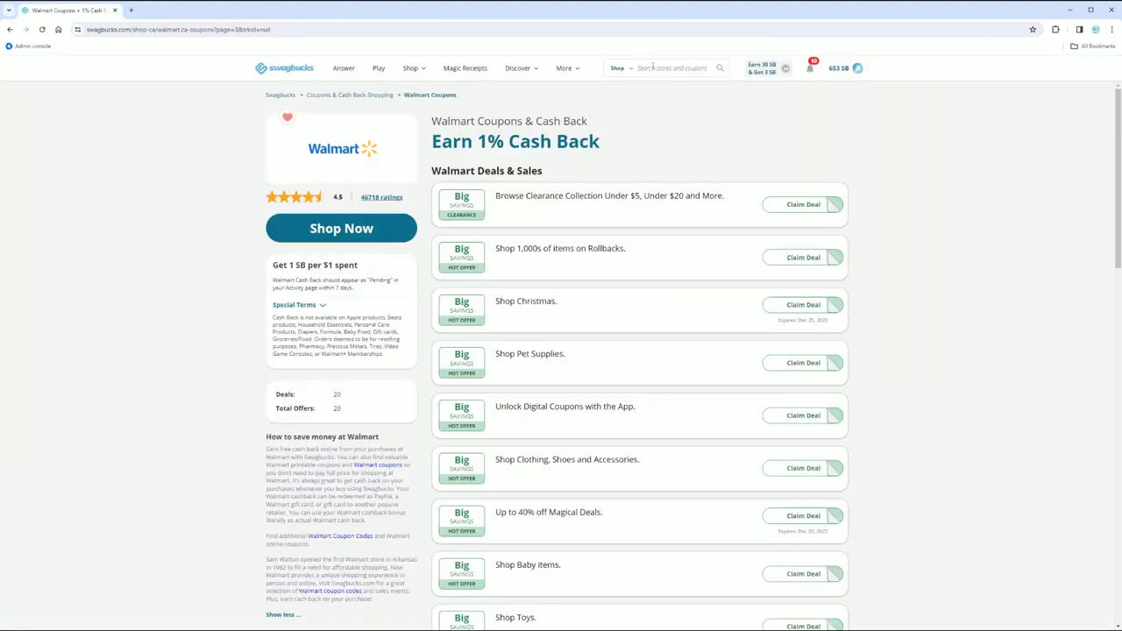
Step: Search cash-back stores for 'ardene' (2% cash back, two coupons), then return home
type("ardenes")
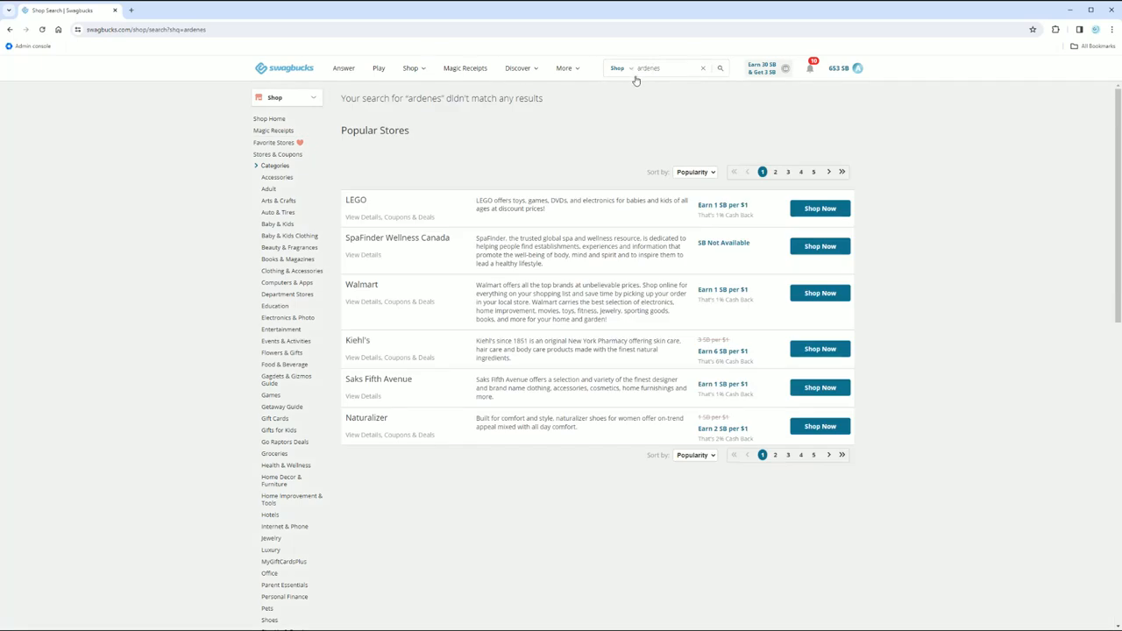
left_click(288, 98)
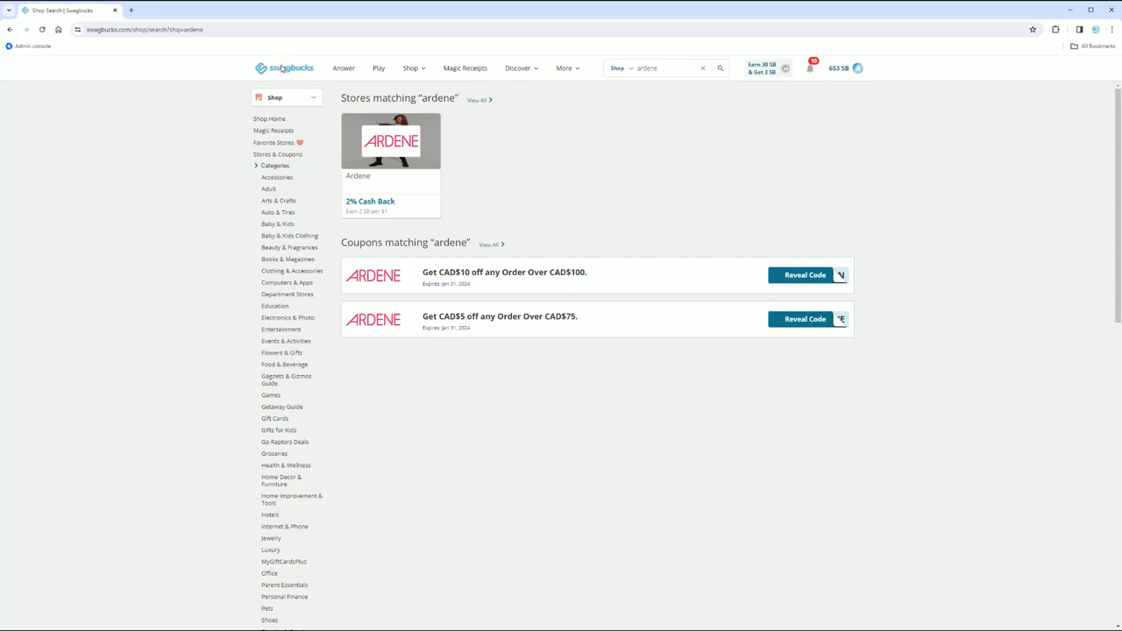
left_click(284, 67)
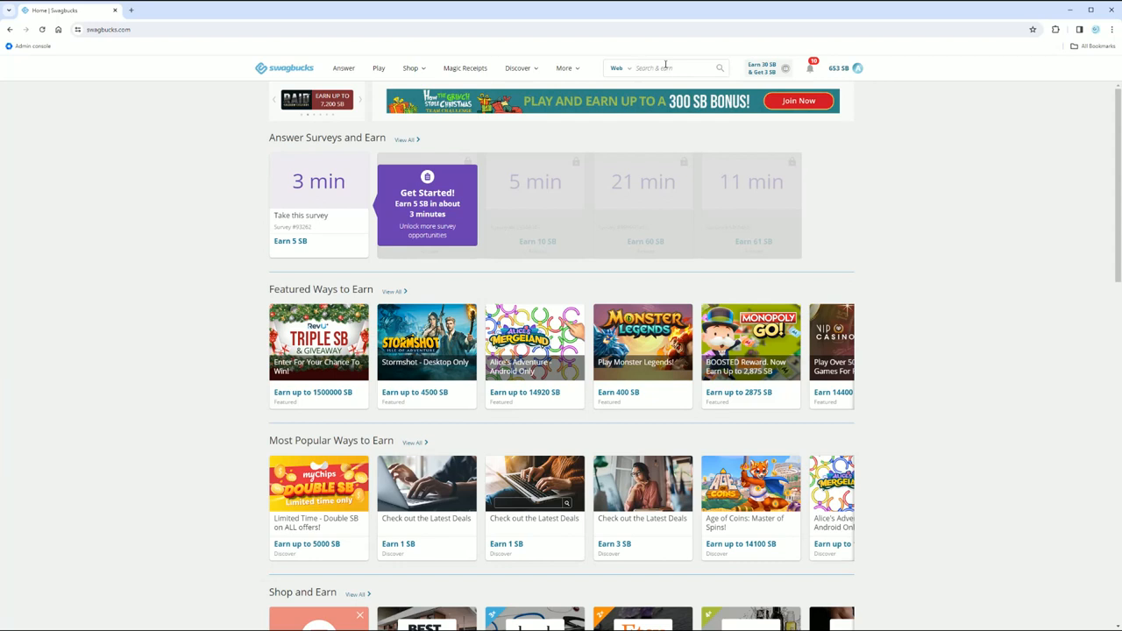
scroll("down", 3)
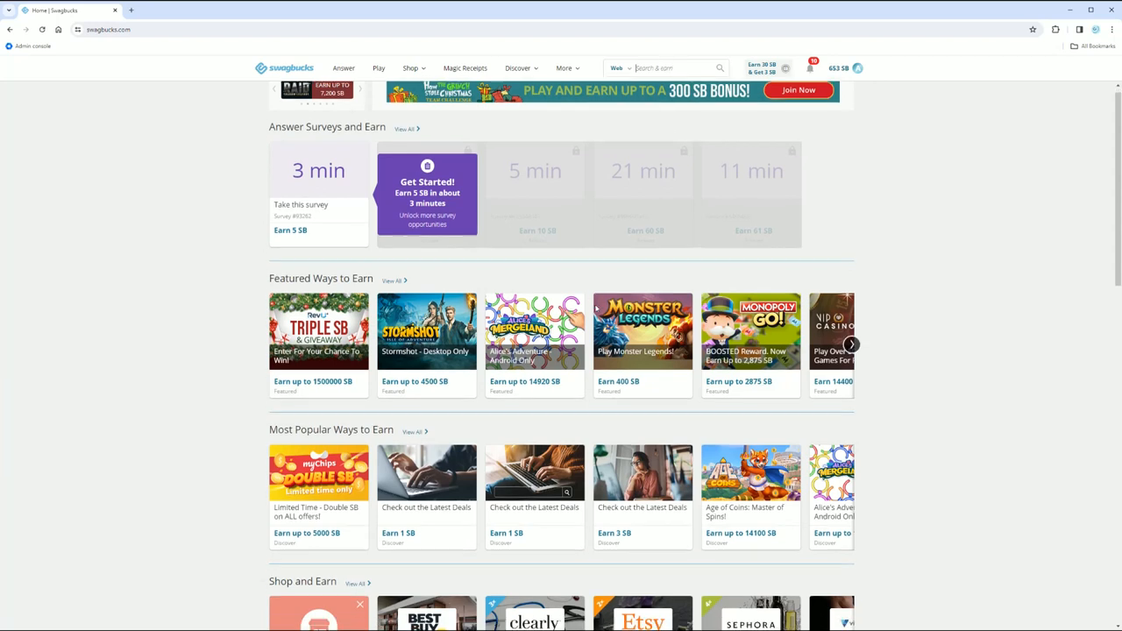
scroll("down", 3)
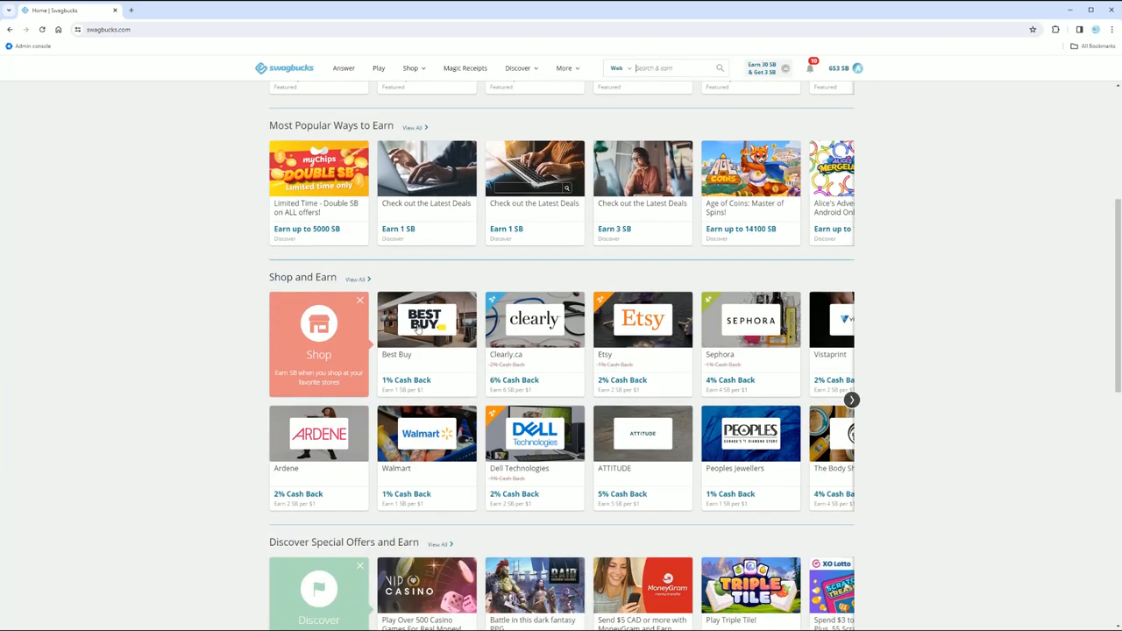
scroll("down", 3)
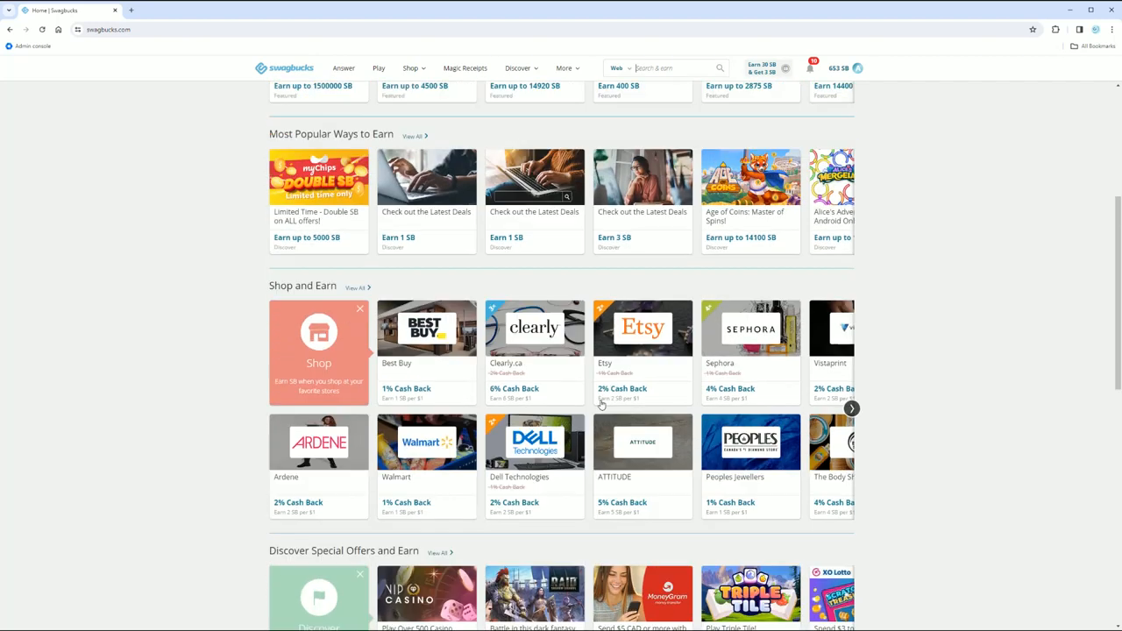
scroll("up", 3)
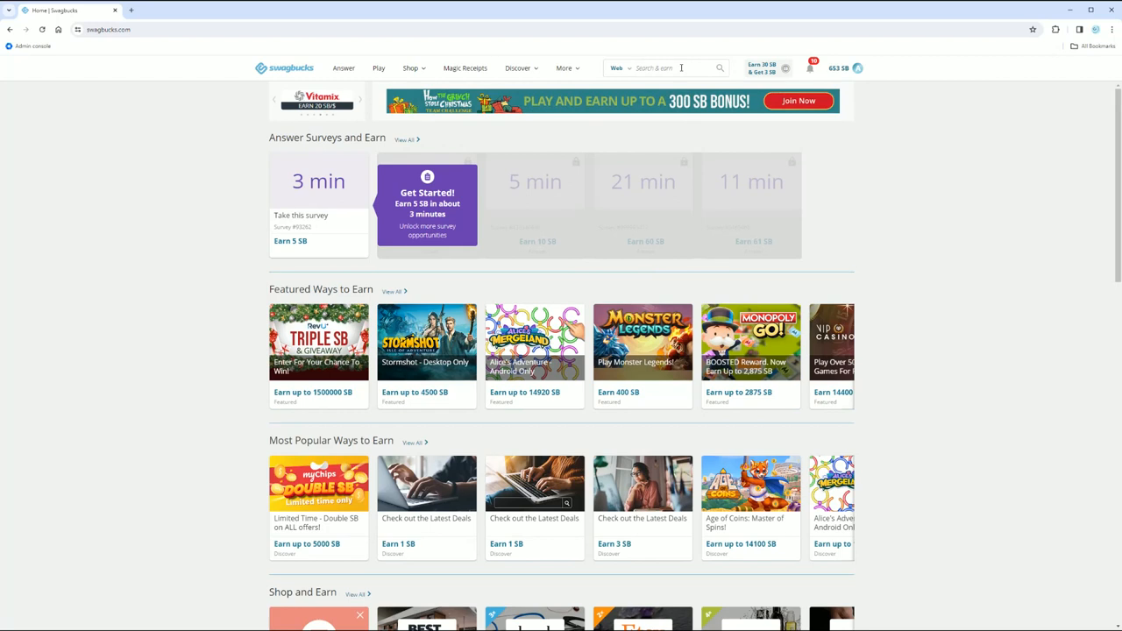
Step: Run web searches for 'the tooth lady', 'dentalelle', then 'dentalelle andrea'
type("the tooth lady")
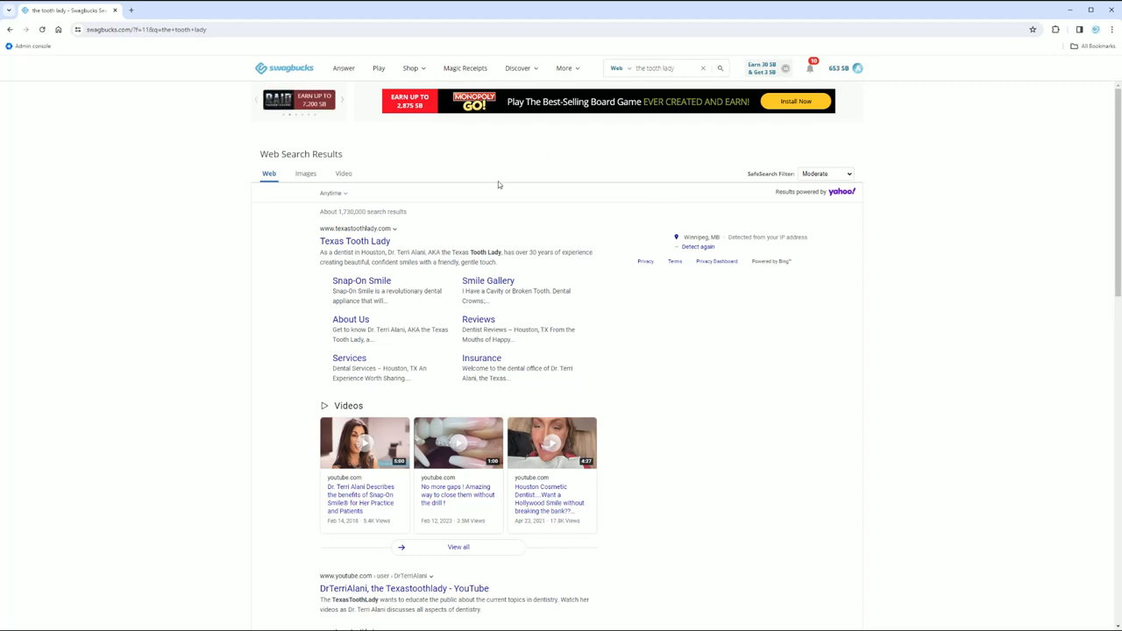
mouse_move(456, 198)
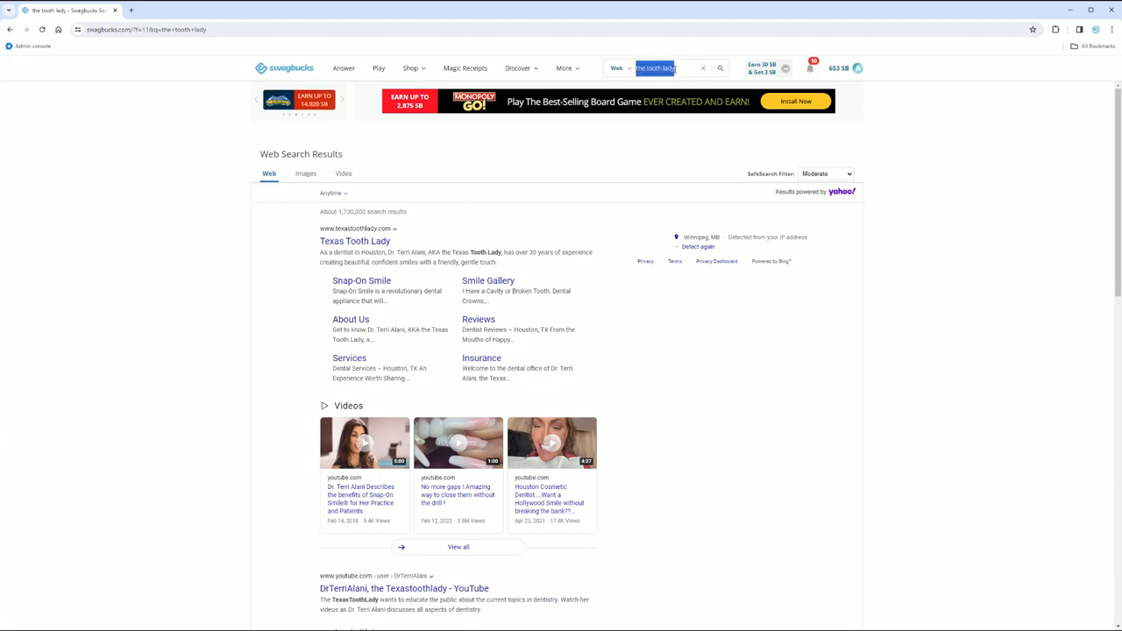
type("dentalelle")
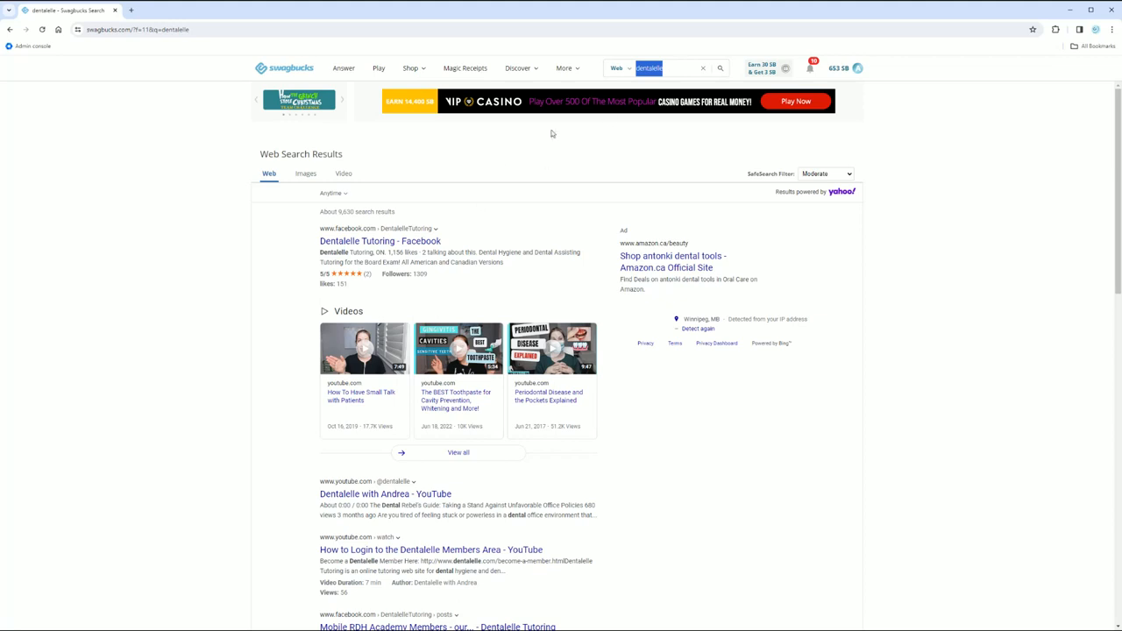
type("andrea")
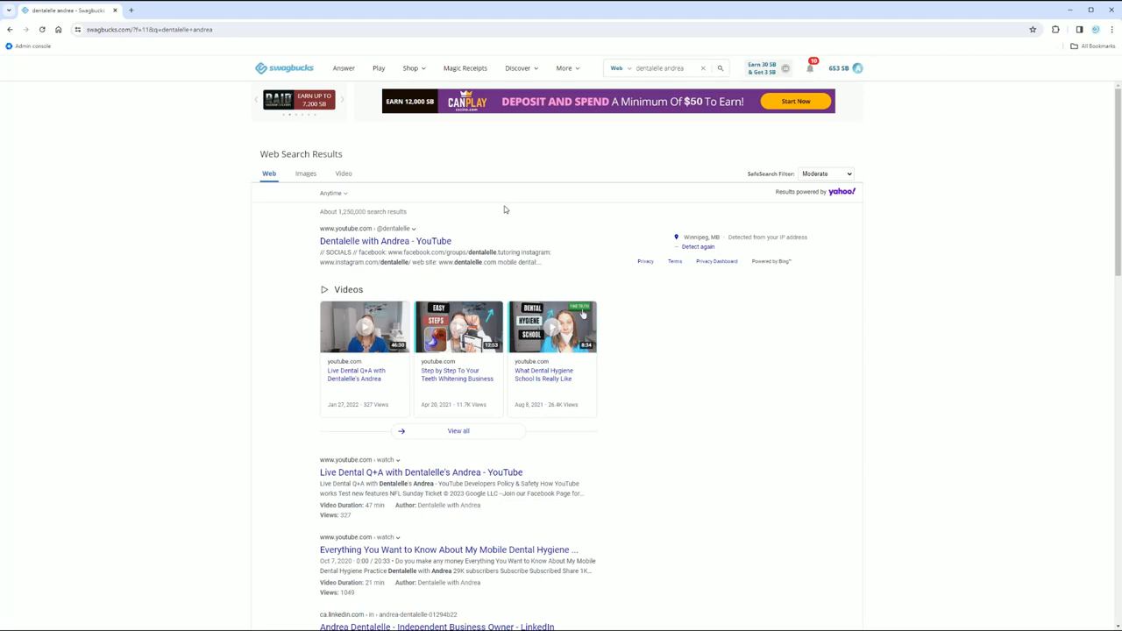
Step: Go to Redeem Your SB (653 SB, 28 reward options), then reopen the account menu
left_click(857, 66)
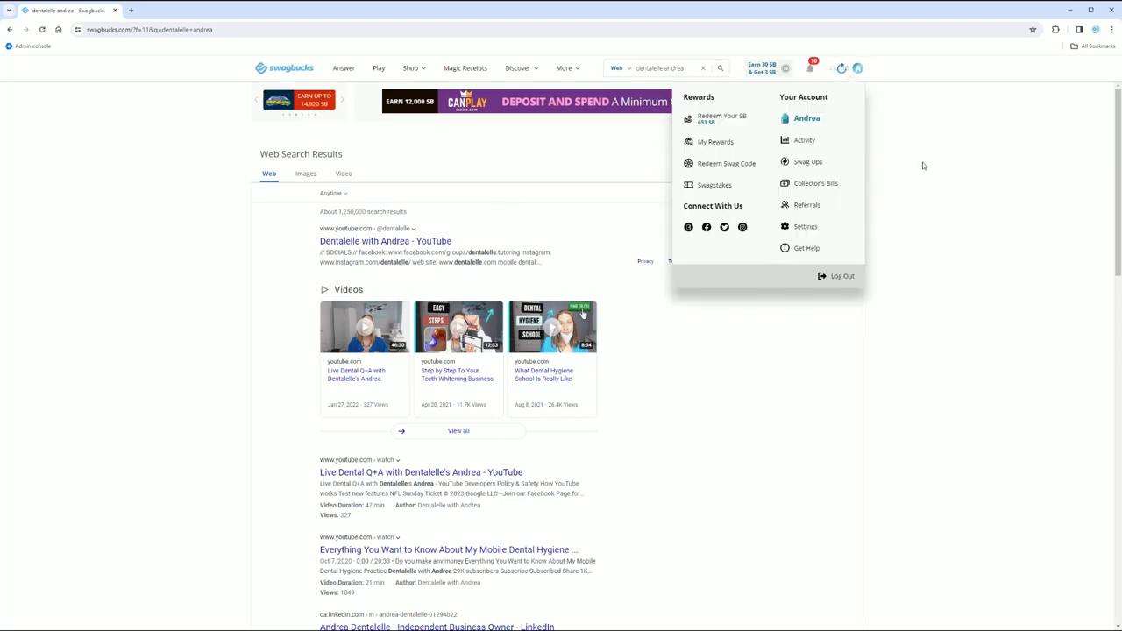
mouse_move(831, 74)
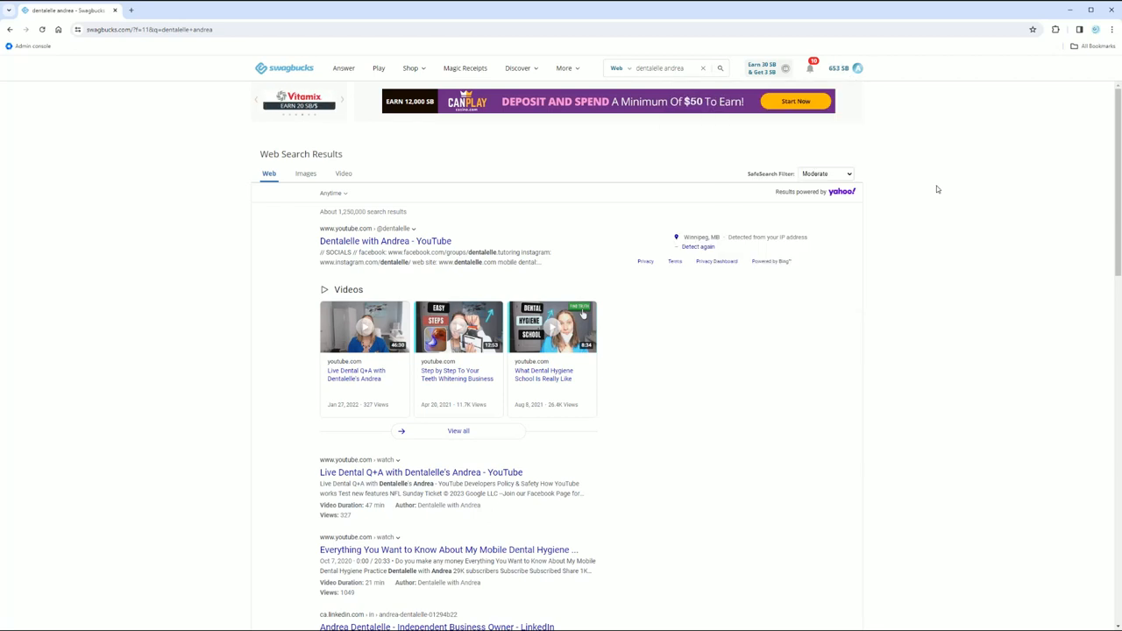
mouse_move(454, 193)
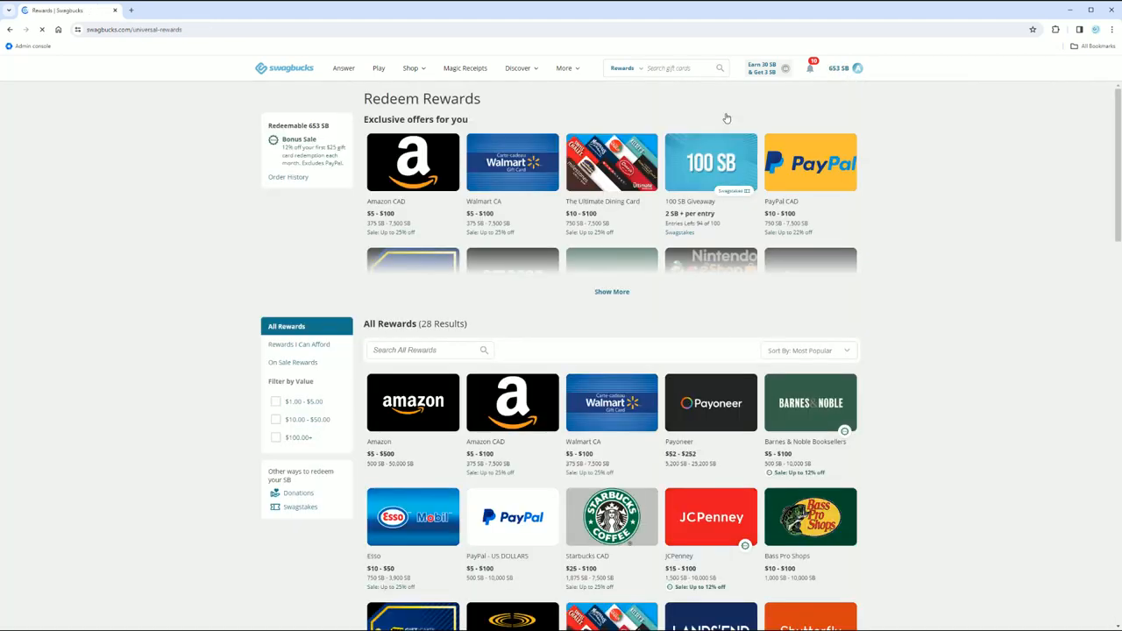
left_click(838, 67)
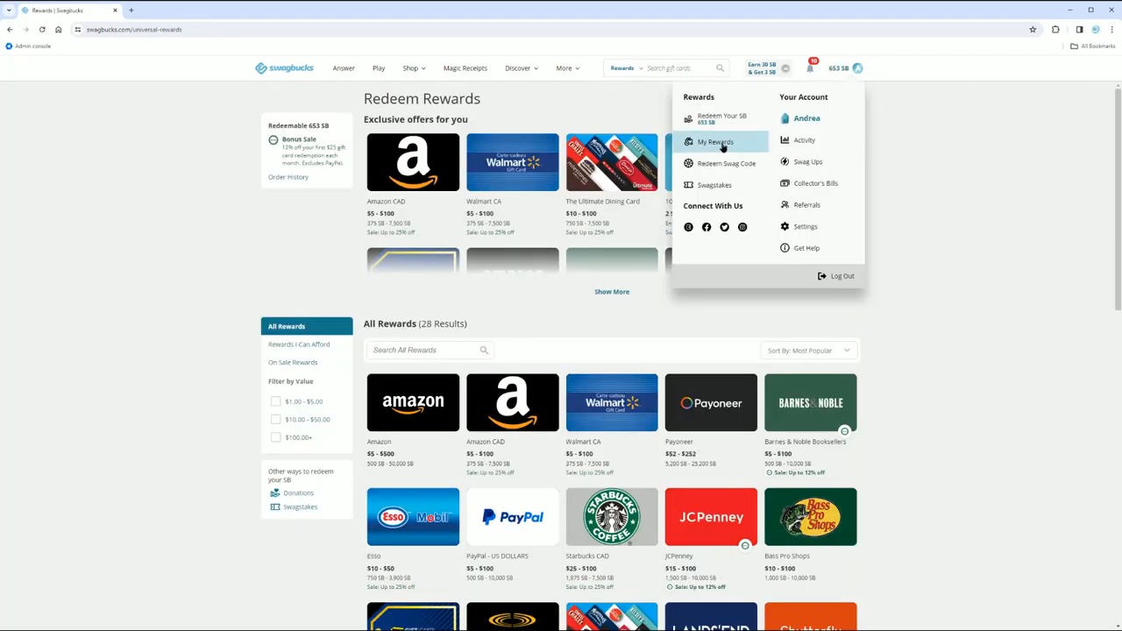
Step: Show the Gift Cards history from My Rewards, listing 22 redeemed Amazon.ca cards
left_click(715, 140)
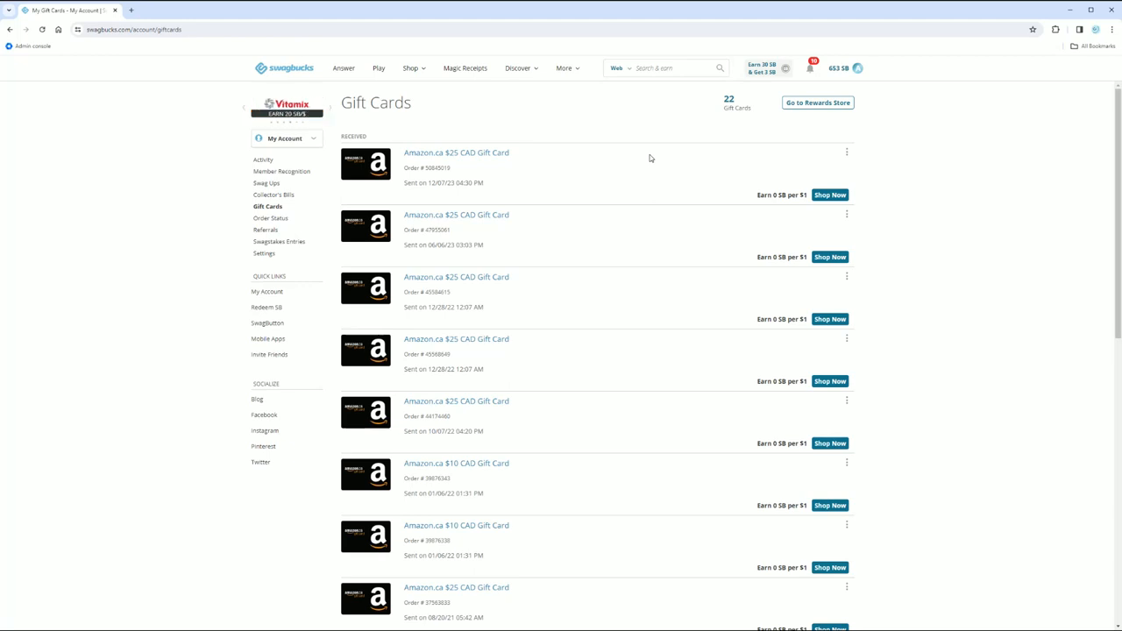
mouse_move(624, 176)
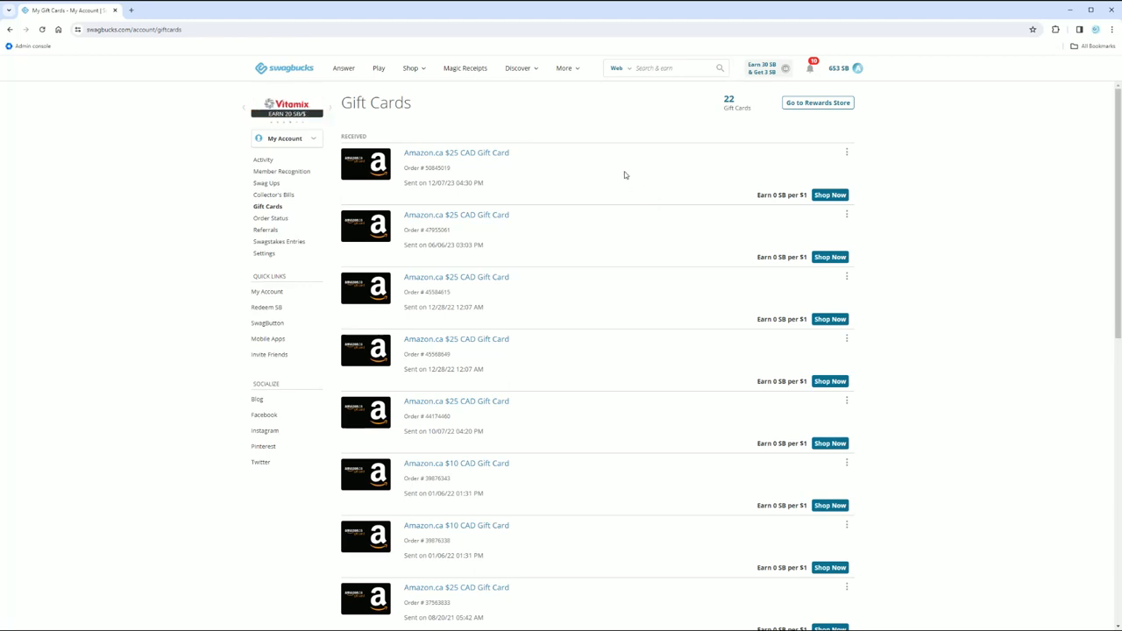